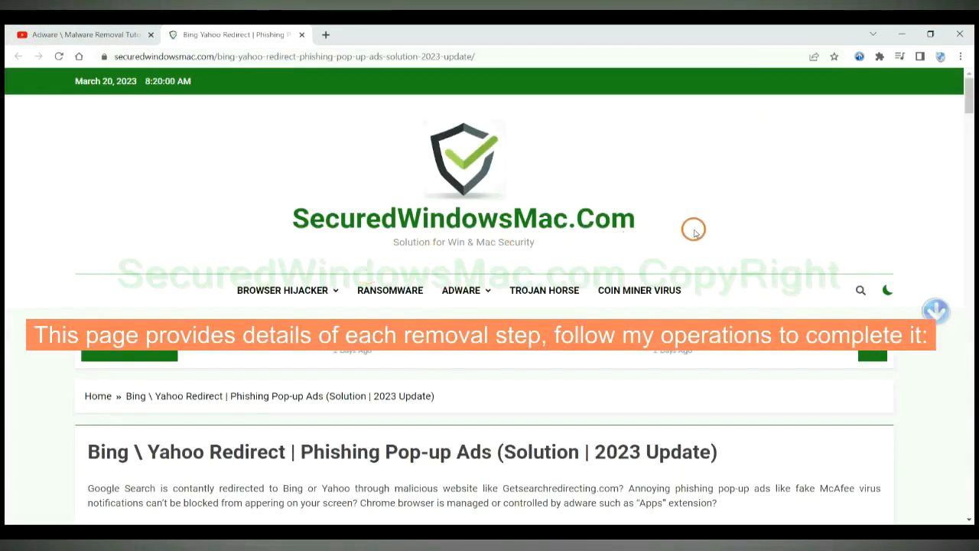
# Scroll the removal guide down to the SpyHunter download link for Windows.
pyautogui.scroll(-3)
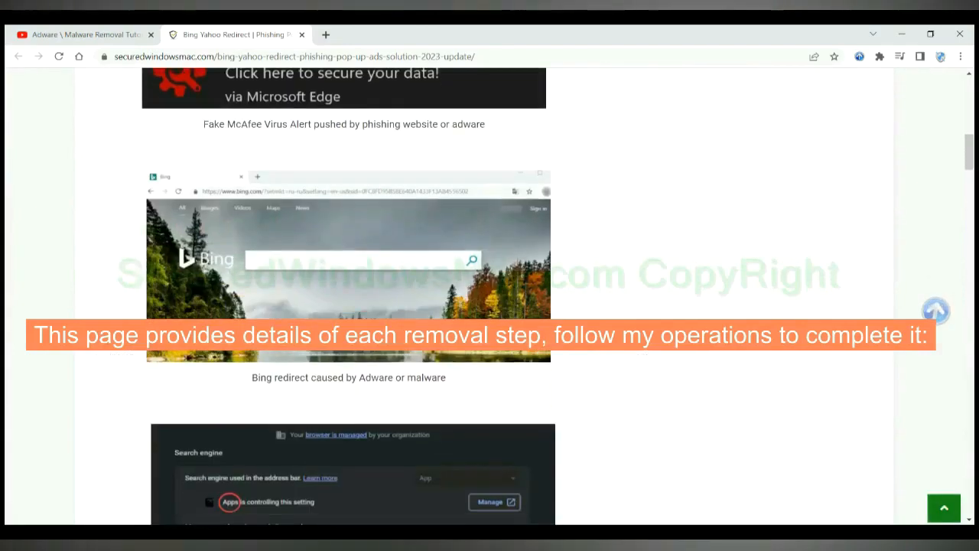
pyautogui.scroll(-3)
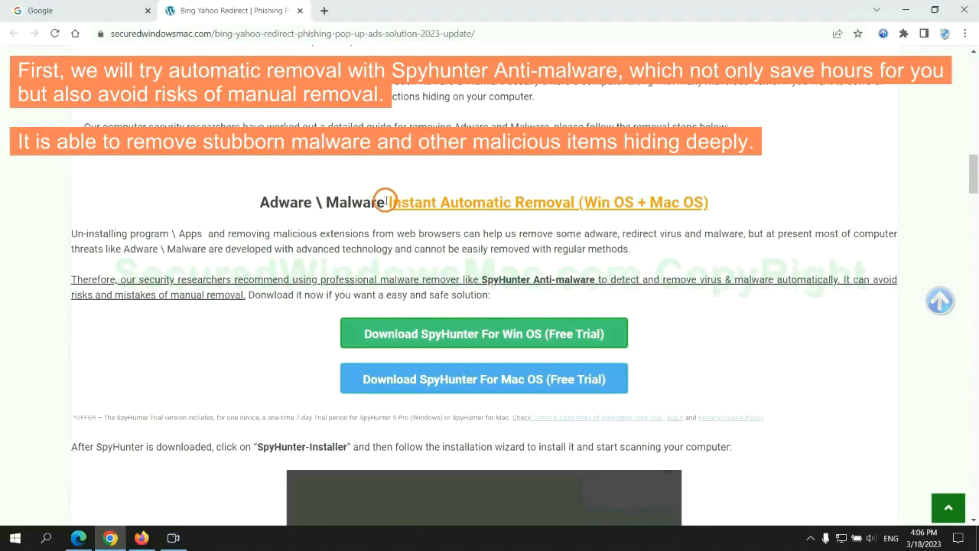
pyautogui.moveTo(391, 202); pyautogui.dragTo(569, 202)
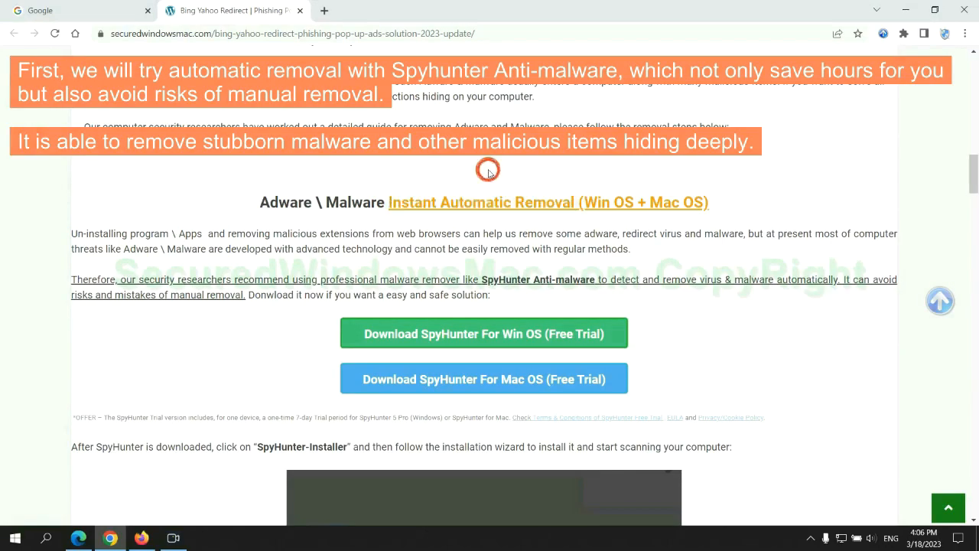
pyautogui.moveTo(490, 233)
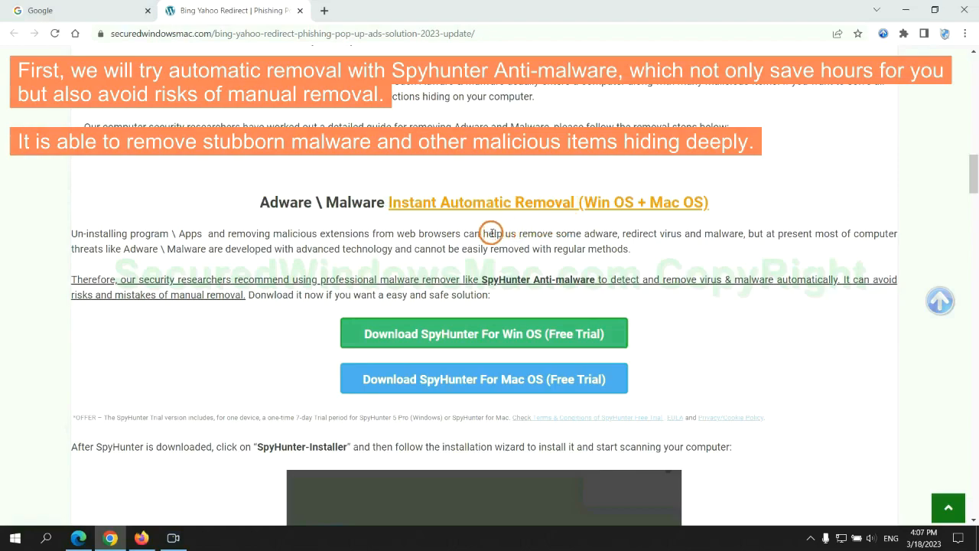
pyautogui.moveTo(427, 237)
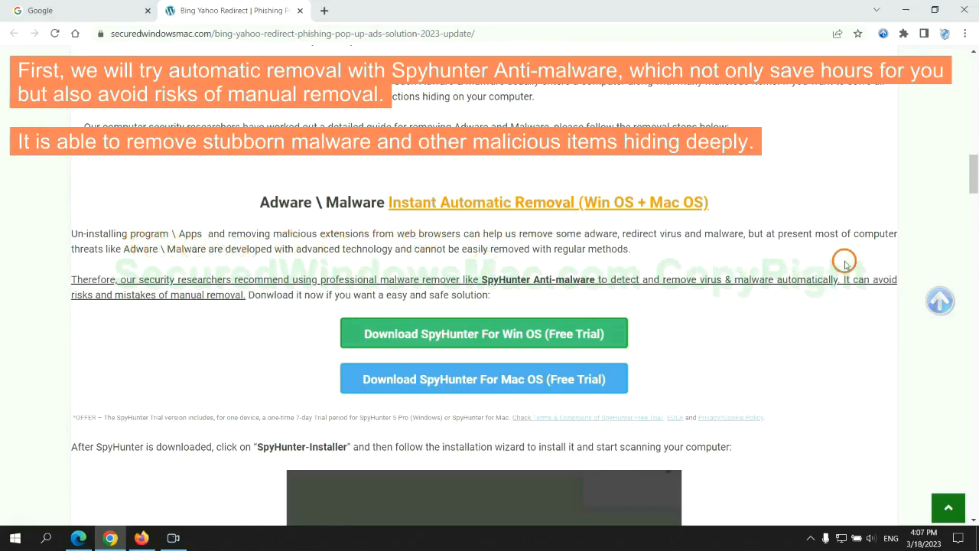
pyautogui.scroll(-3)
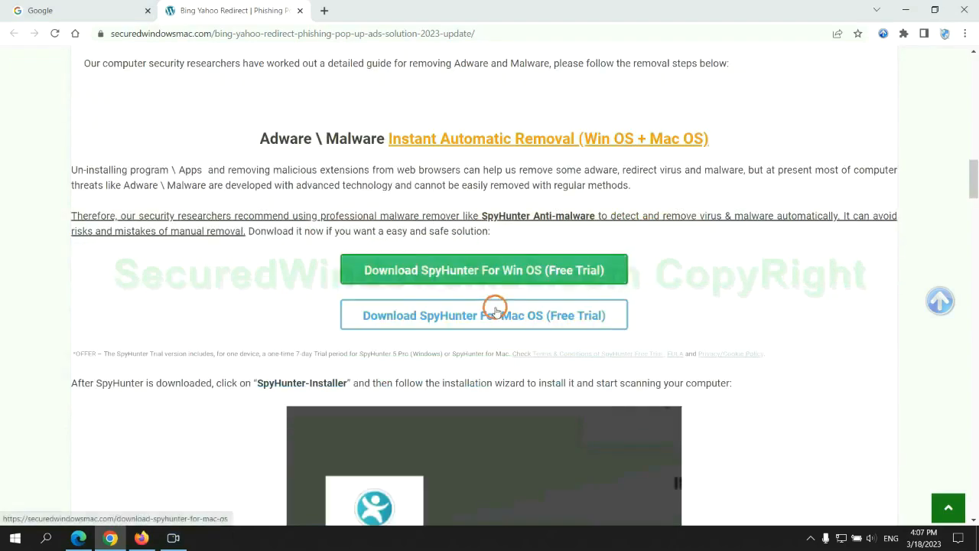
pyautogui.scroll(-3)
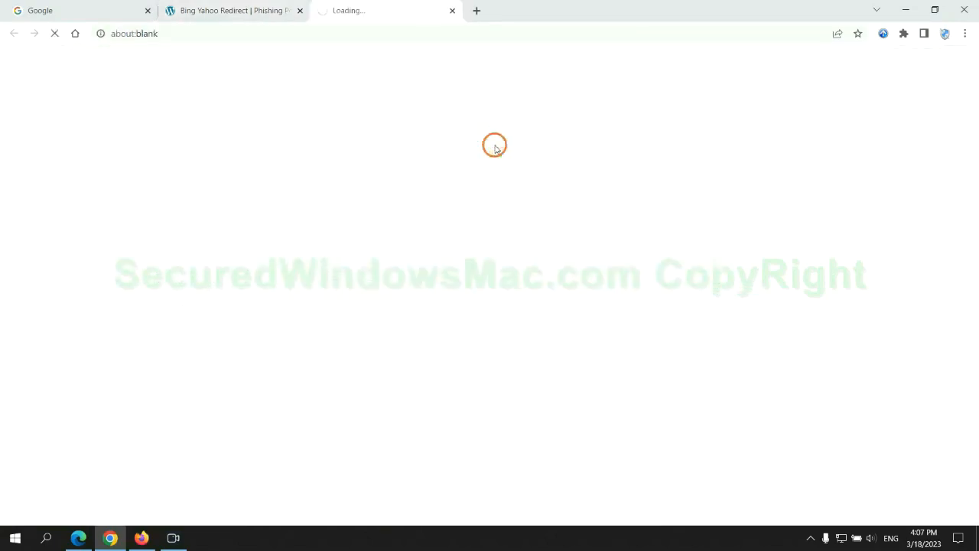
# Download SpyHunter-Installer.exe, keep the flagged file, and run it.
pyautogui.click(483, 143)
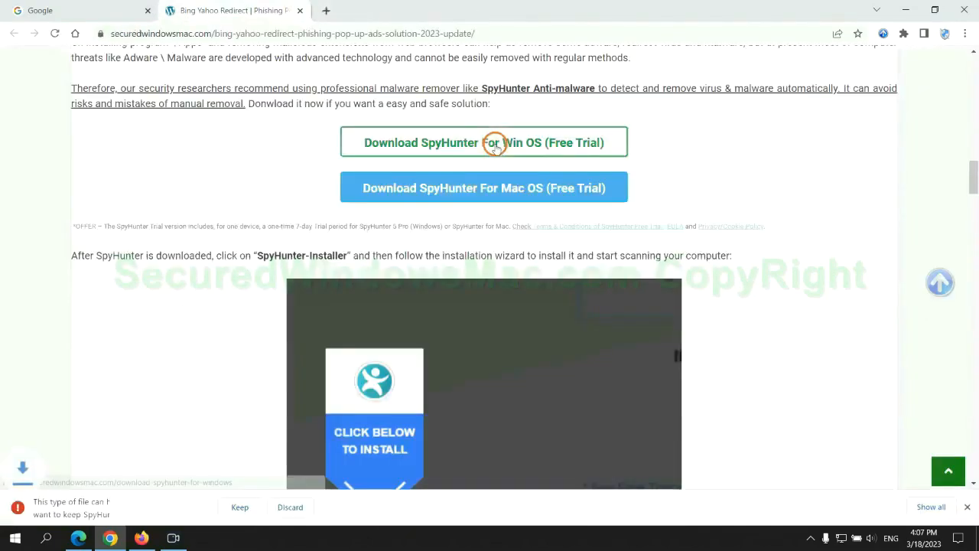
pyautogui.click(239, 506)
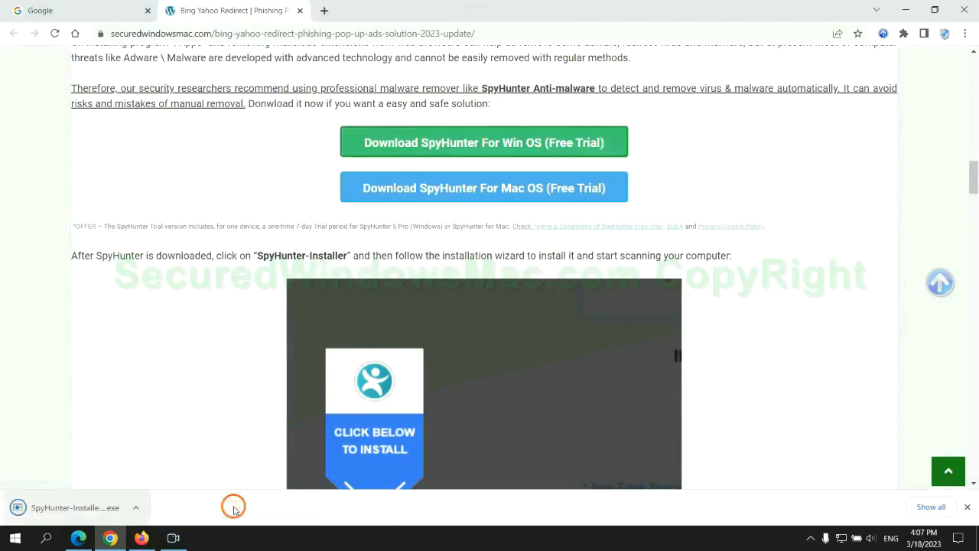
pyautogui.moveTo(92, 508)
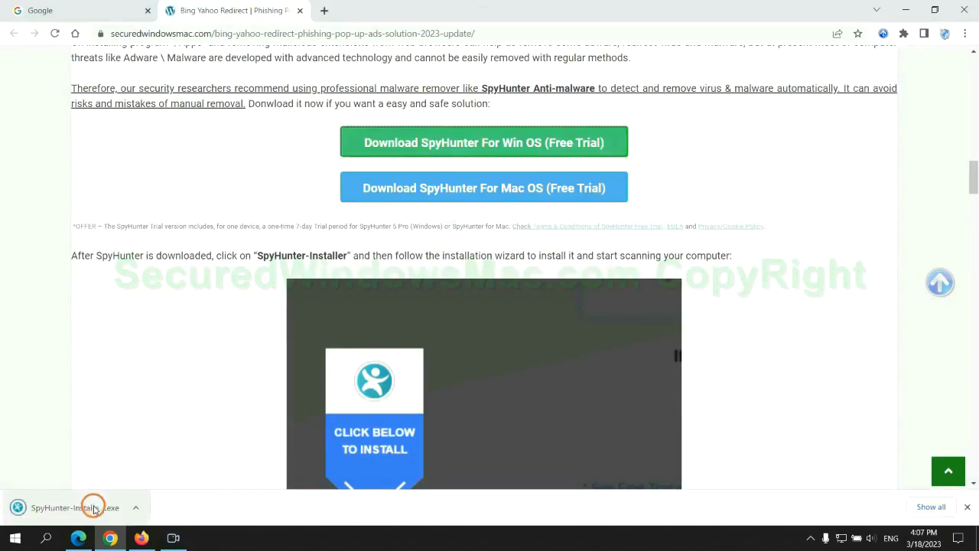
pyautogui.click(92, 508)
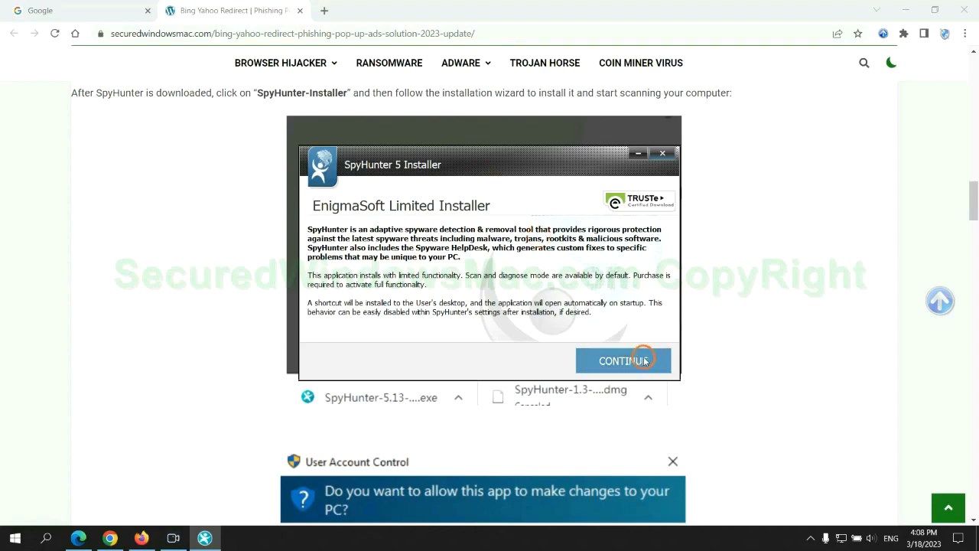
# Install SpyHunter 5, scan for malware, and choose the 7-day free trial to remove threats.
pyautogui.click(624, 361)
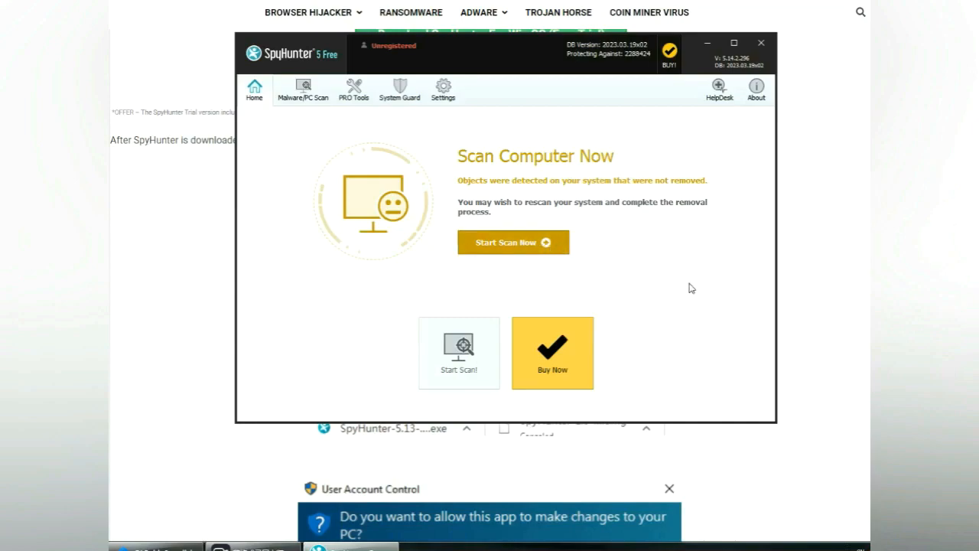
pyautogui.click(514, 242)
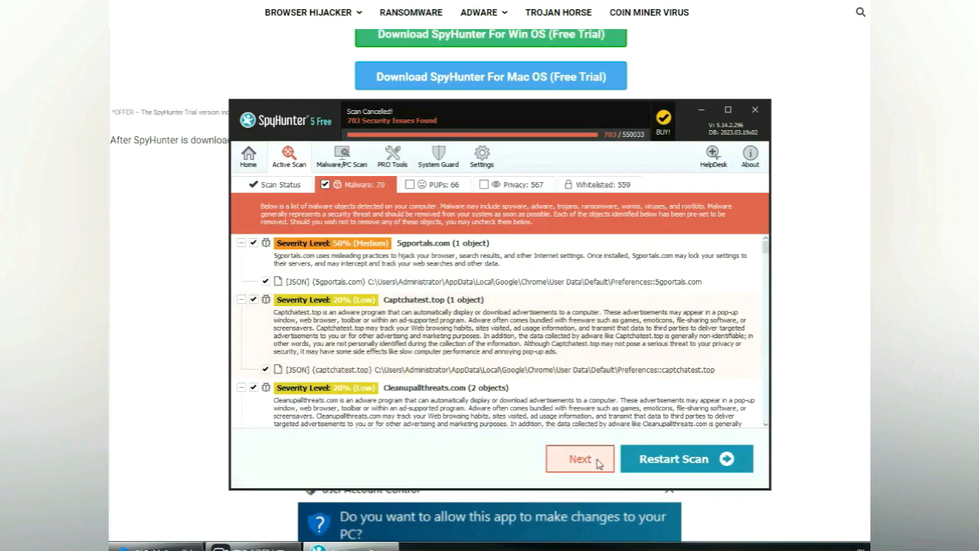
pyautogui.click(580, 459)
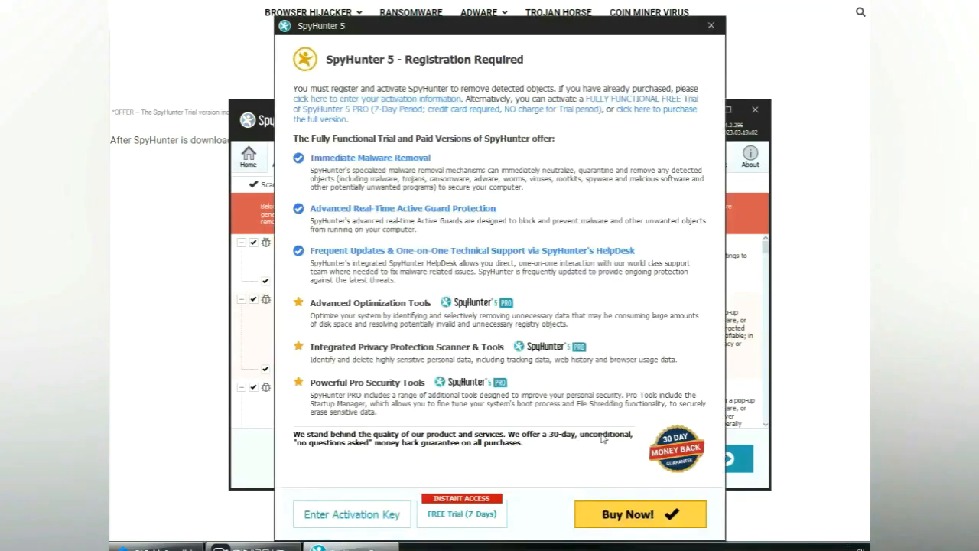
pyautogui.moveTo(428, 82)
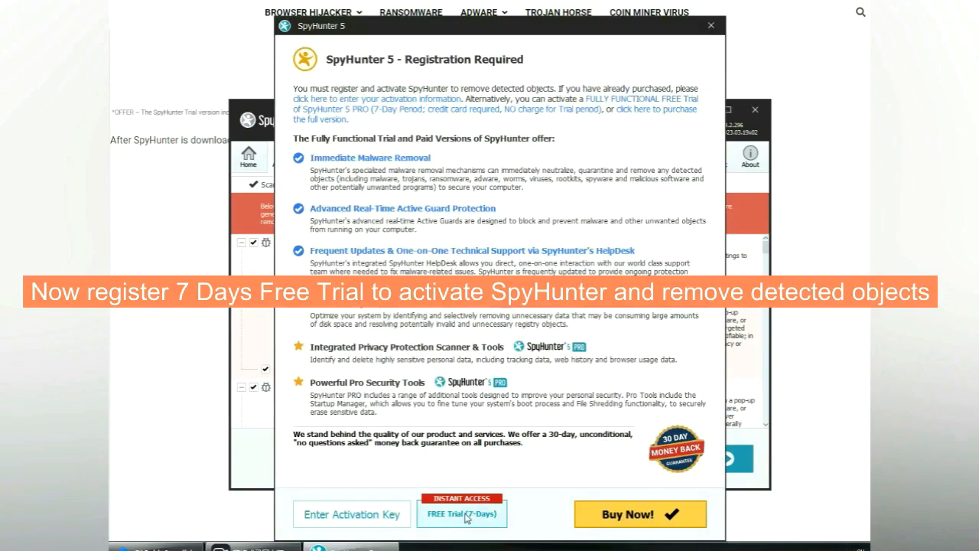
pyautogui.click(462, 514)
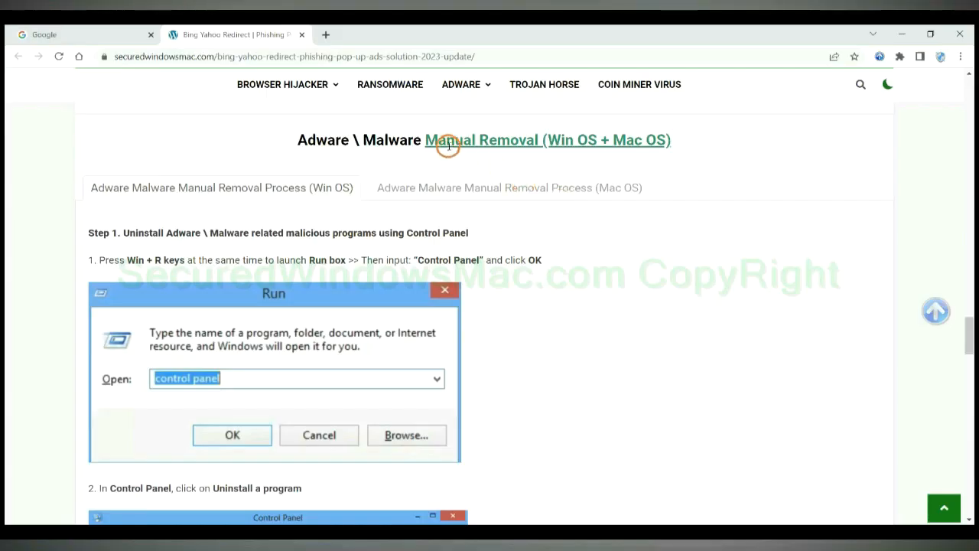
pyautogui.moveTo(465, 156)
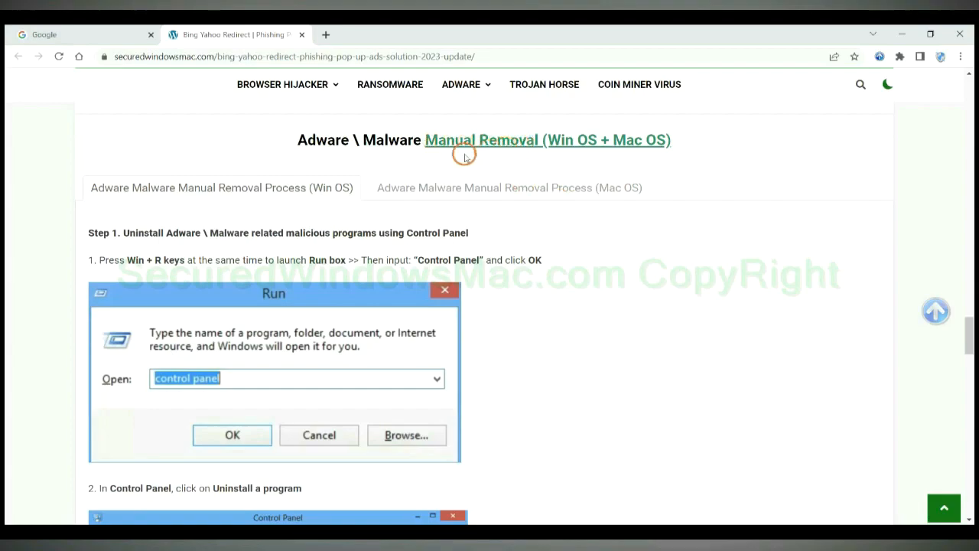
pyautogui.doubleClick(563, 140)
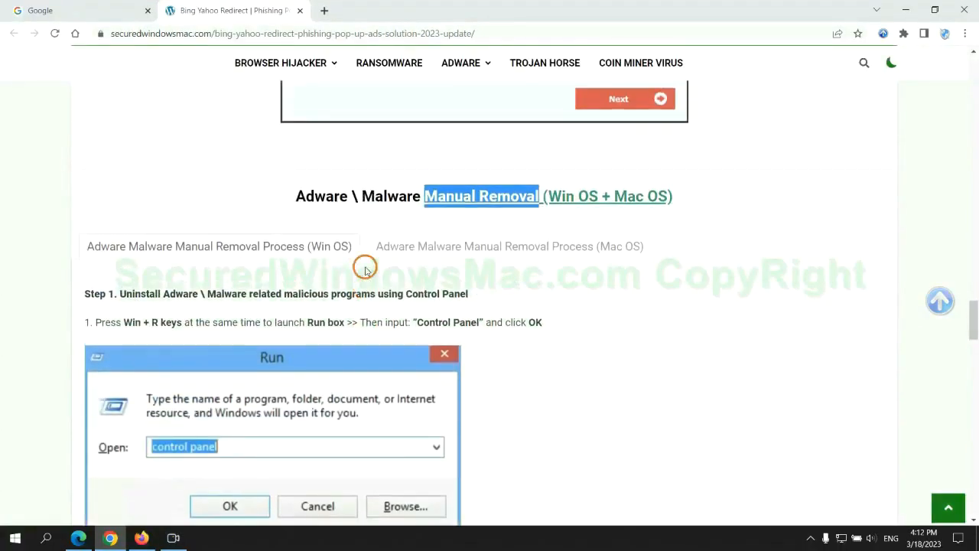
pyautogui.scroll(-3)
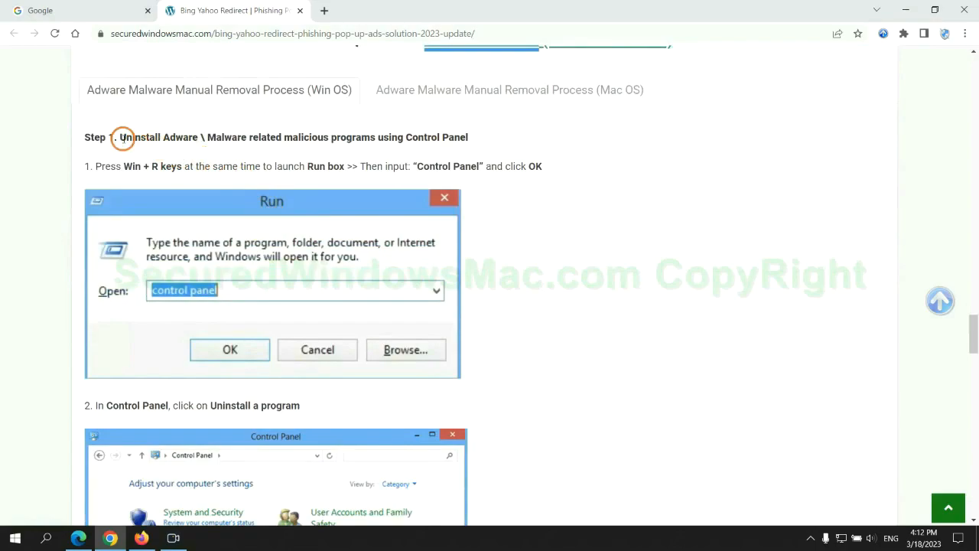
pyautogui.moveTo(119, 137); pyautogui.dragTo(370, 138)
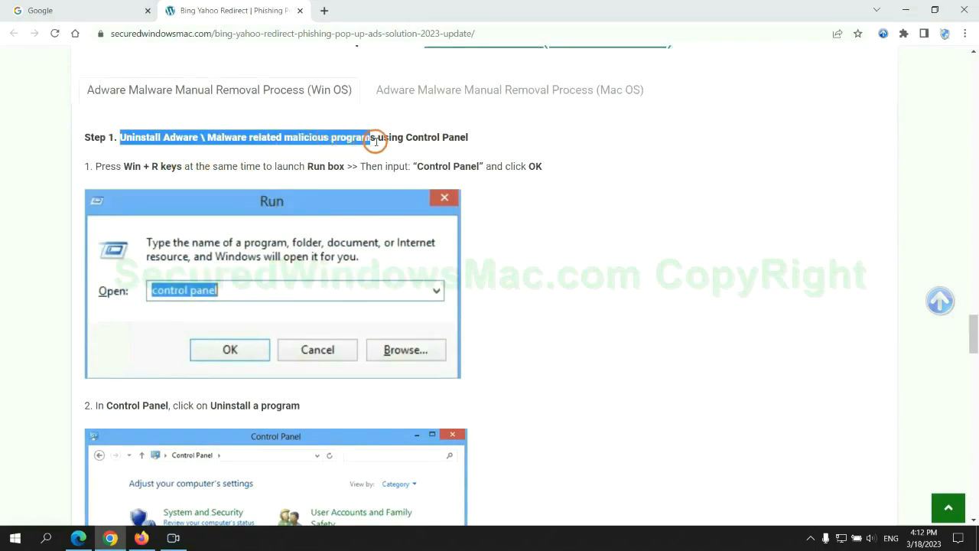
pyautogui.scroll(-3)
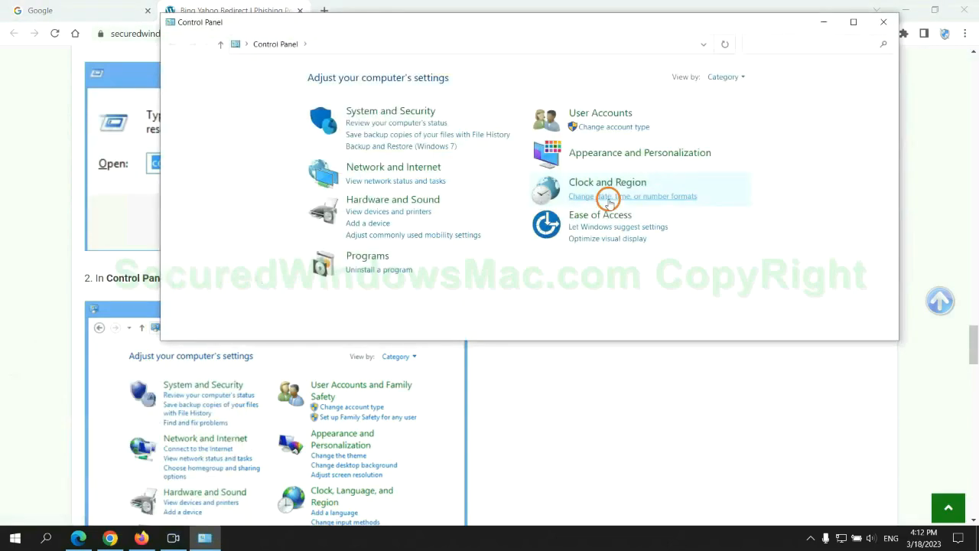
pyautogui.click(379, 269)
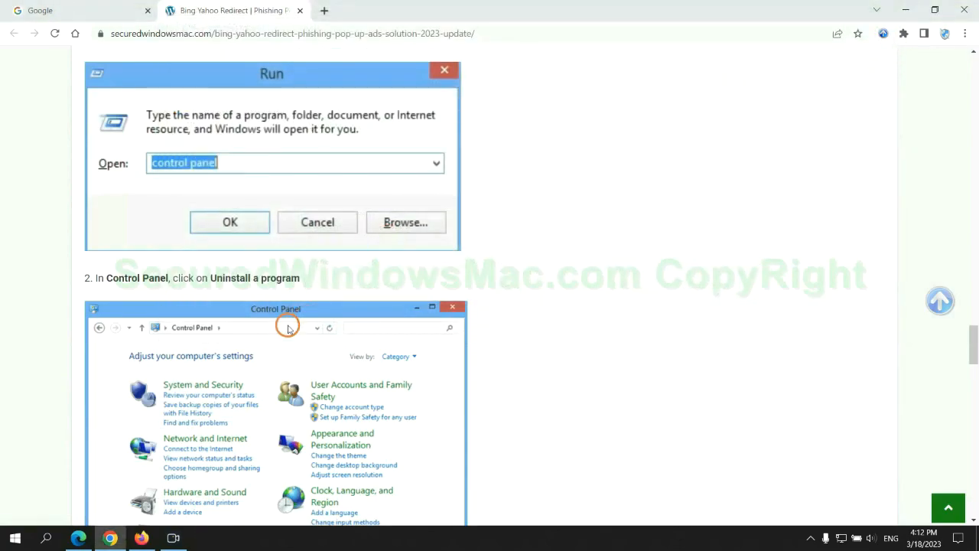
pyautogui.scroll(-3)
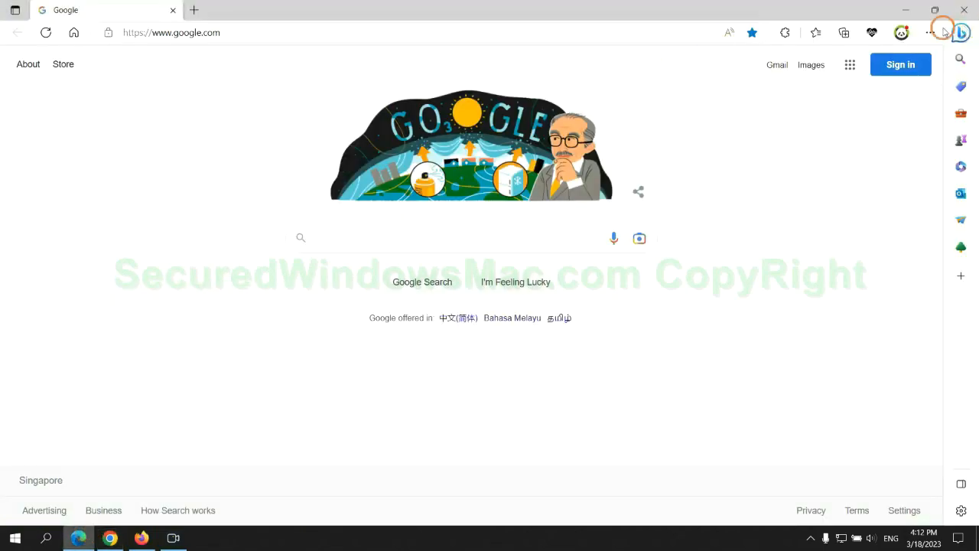
pyautogui.moveTo(810, 34)
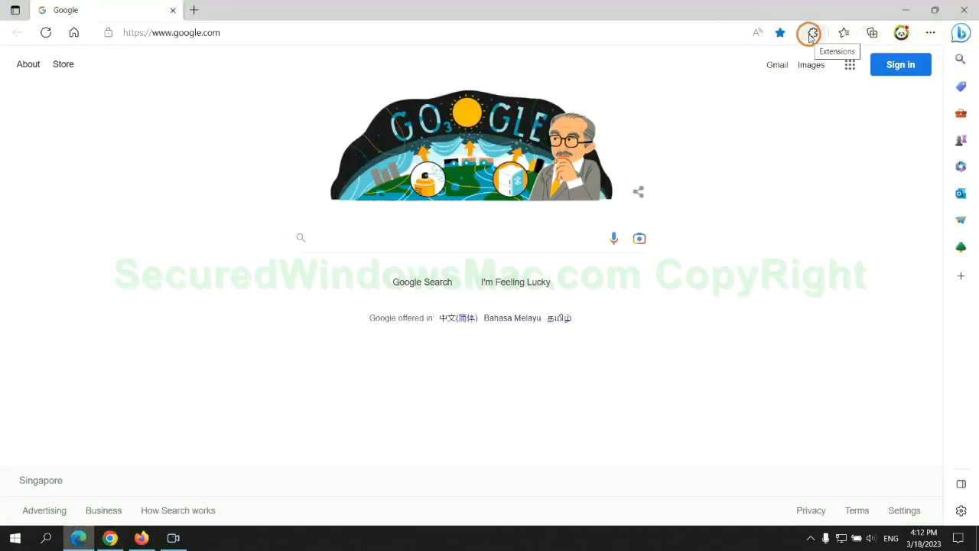
# Remove the McAfee WebAdvisor extension from Edge's extensions page and confirm.
pyautogui.click(813, 32)
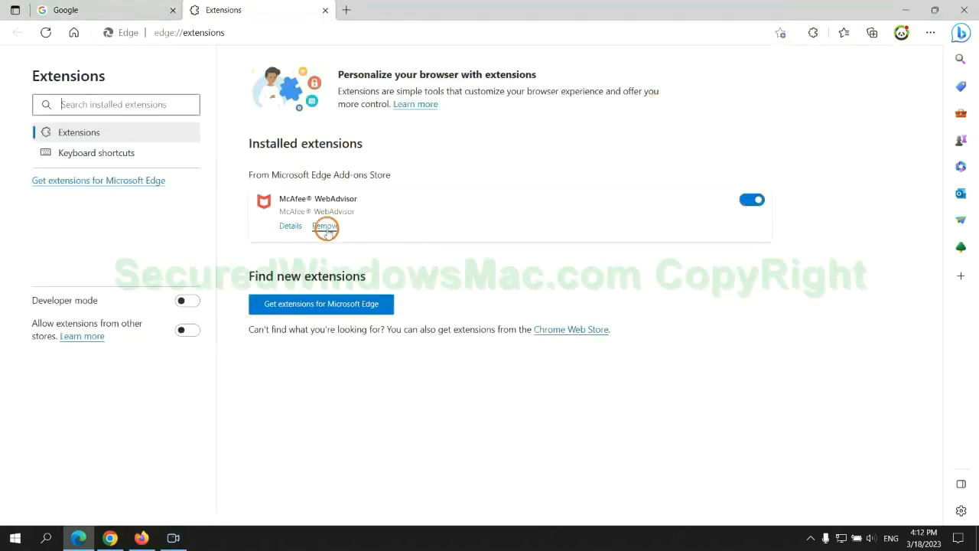
pyautogui.click(325, 226)
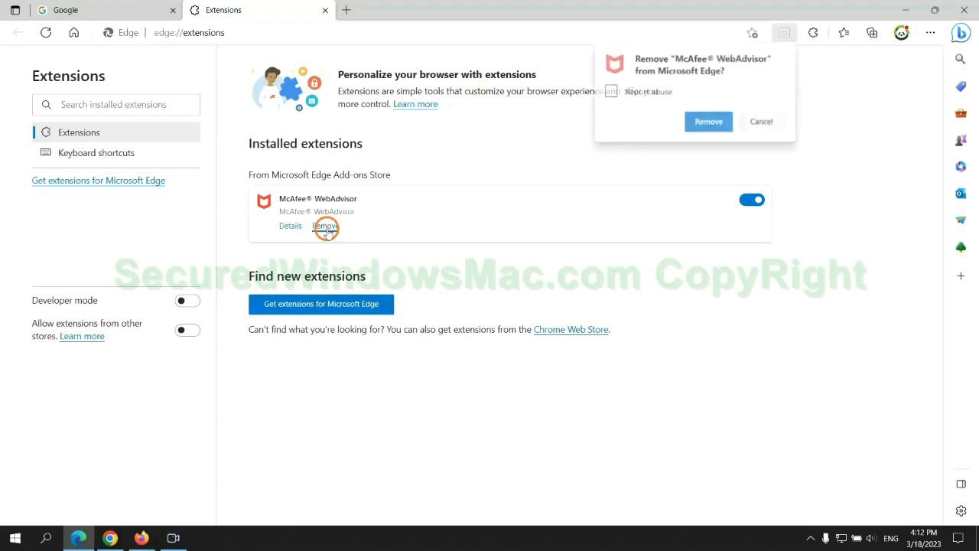
pyautogui.click(707, 121)
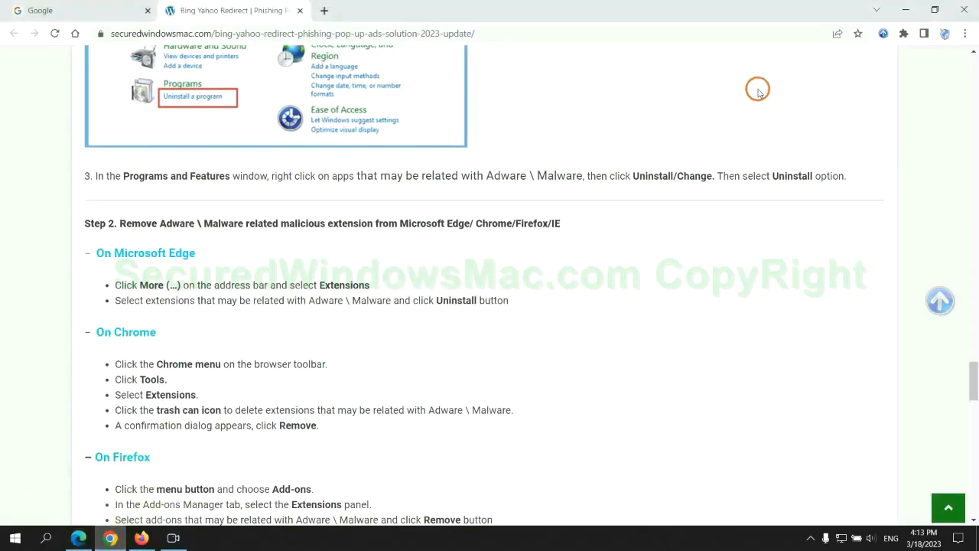
# Remove the Ecosia extension from chrome://extensions and confirm the removal.
pyautogui.click(903, 34)
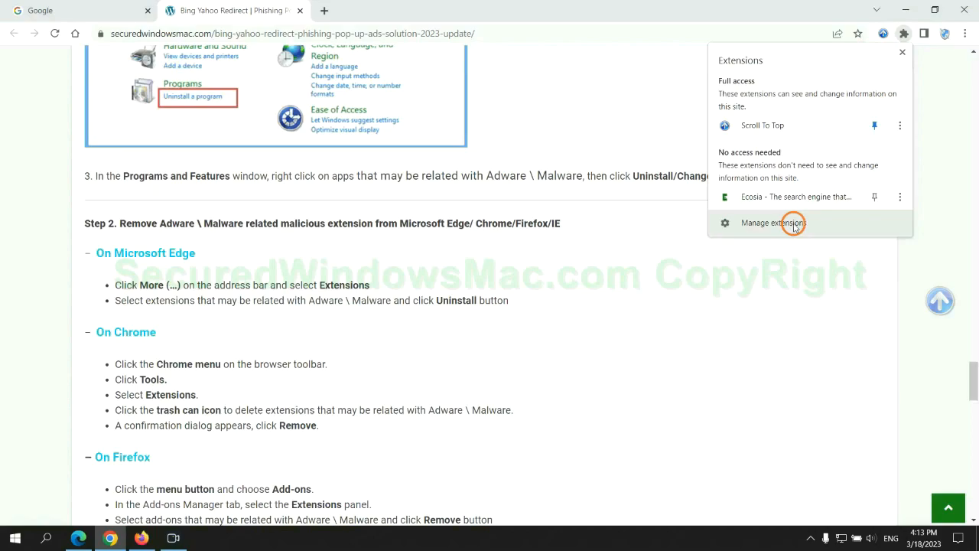
pyautogui.click(773, 224)
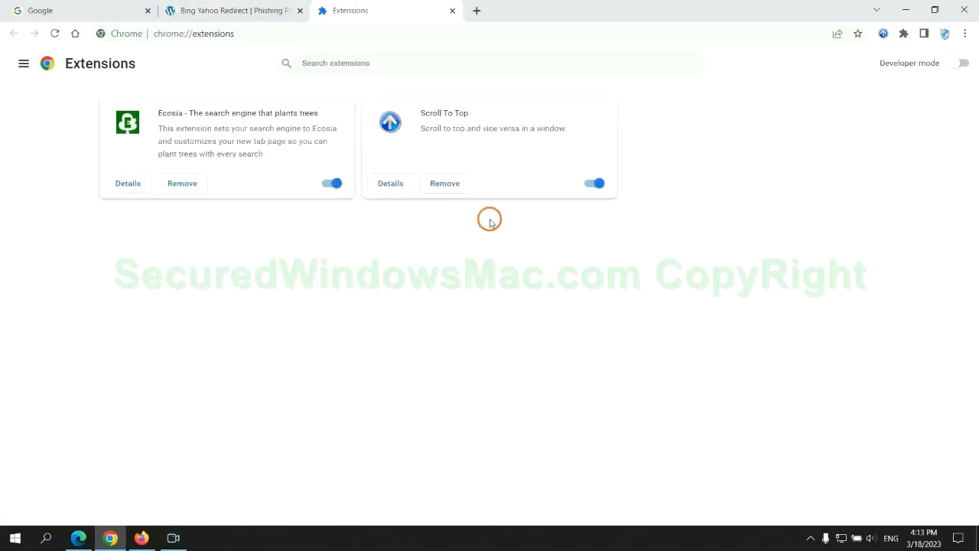
pyautogui.click(182, 184)
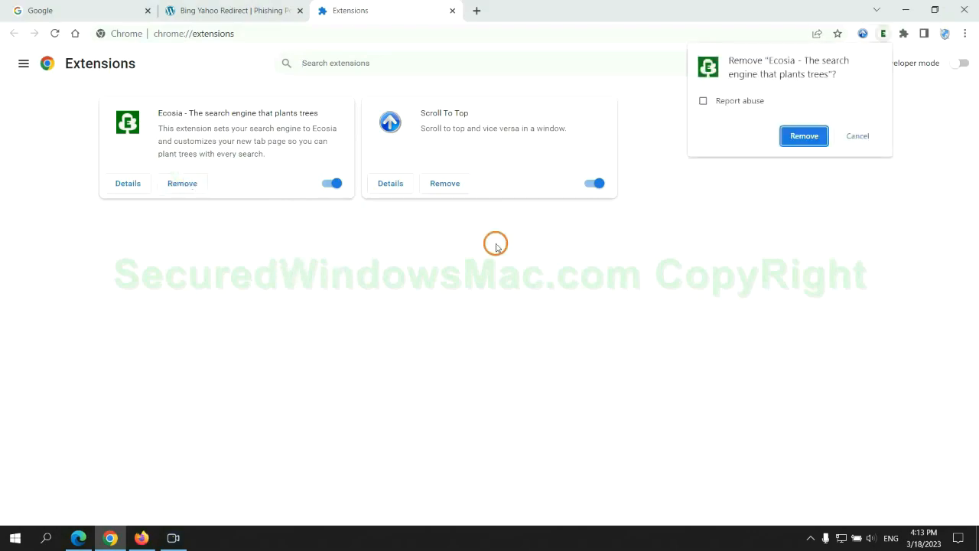
pyautogui.click(803, 135)
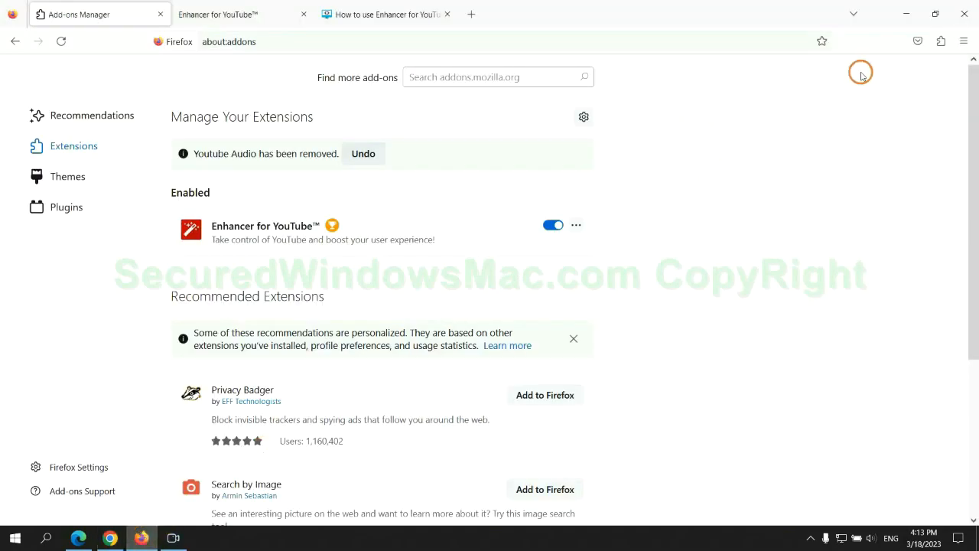
# Remove Enhancer for YouTube from Firefox's extensions management page and confirm.
pyautogui.click(939, 41)
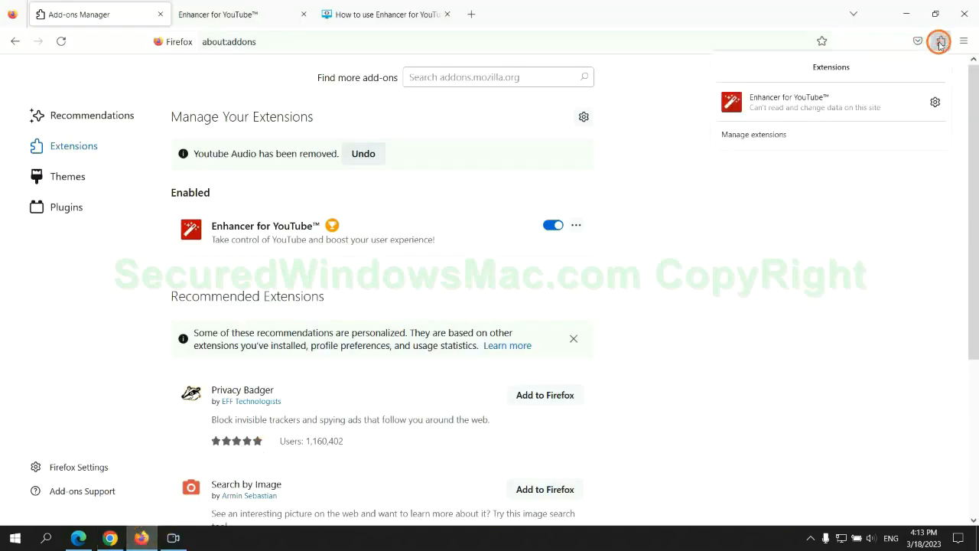
pyautogui.click(161, 14)
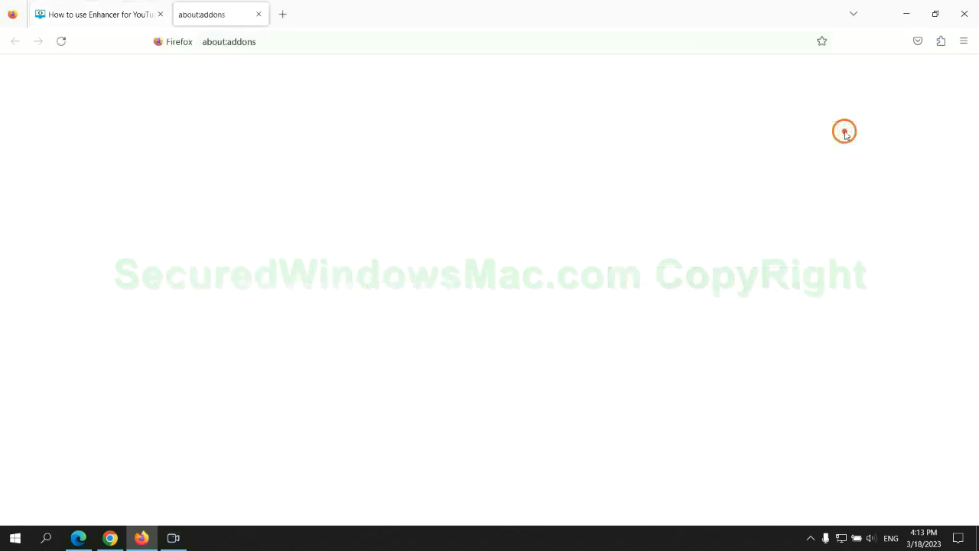
pyautogui.click(576, 186)
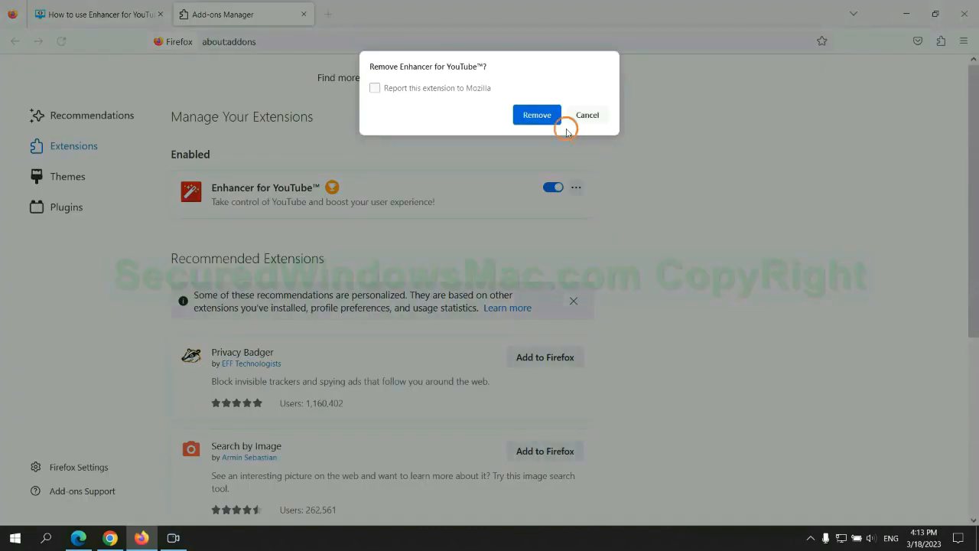
pyautogui.click(536, 115)
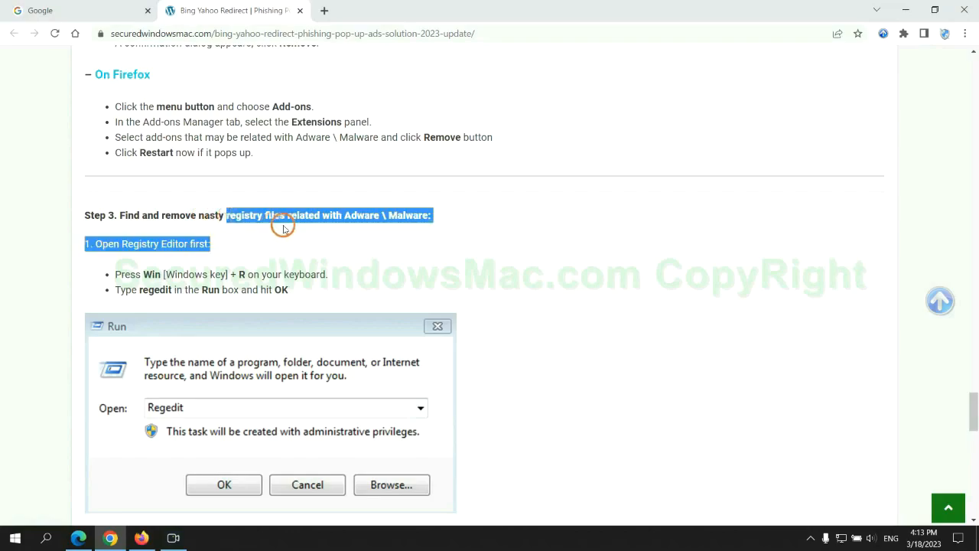
# Scroll to Step 3 and enter regedit in the Run box to launch Registry Editor.
pyautogui.scroll(-3)
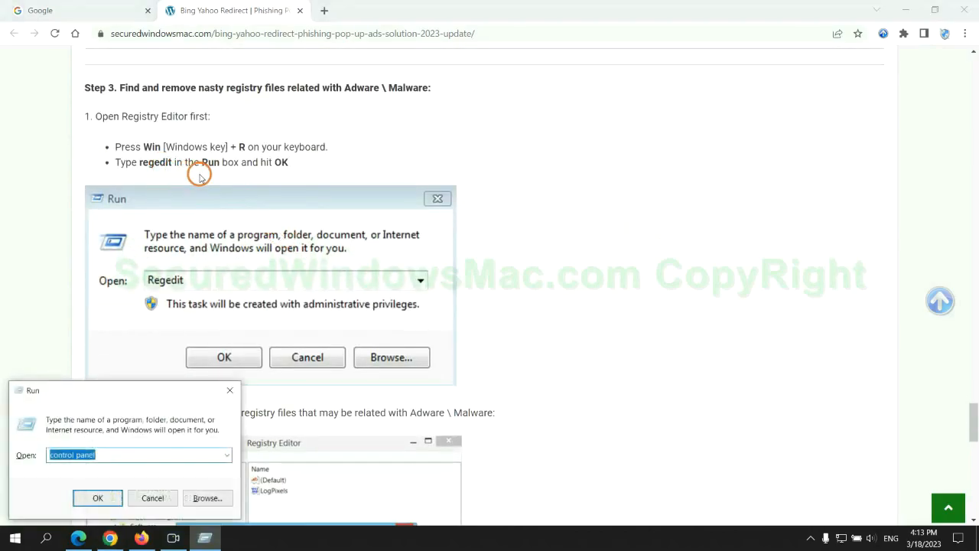
pyautogui.write('reg')
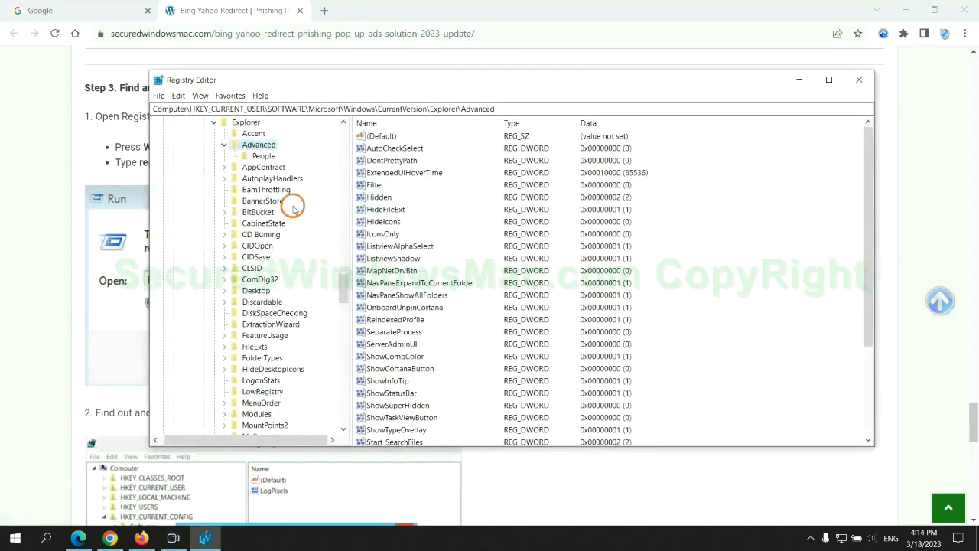
# Find registry entries matching 'Apps' via Edit > Find and bring up actions for StoreAppsOnTaskbar.
pyautogui.click(178, 95)
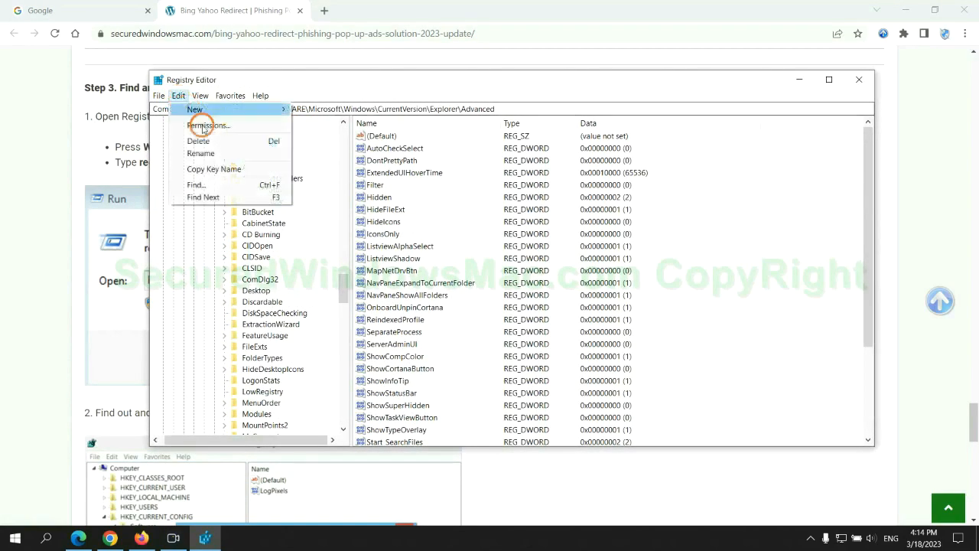
pyautogui.click(196, 184)
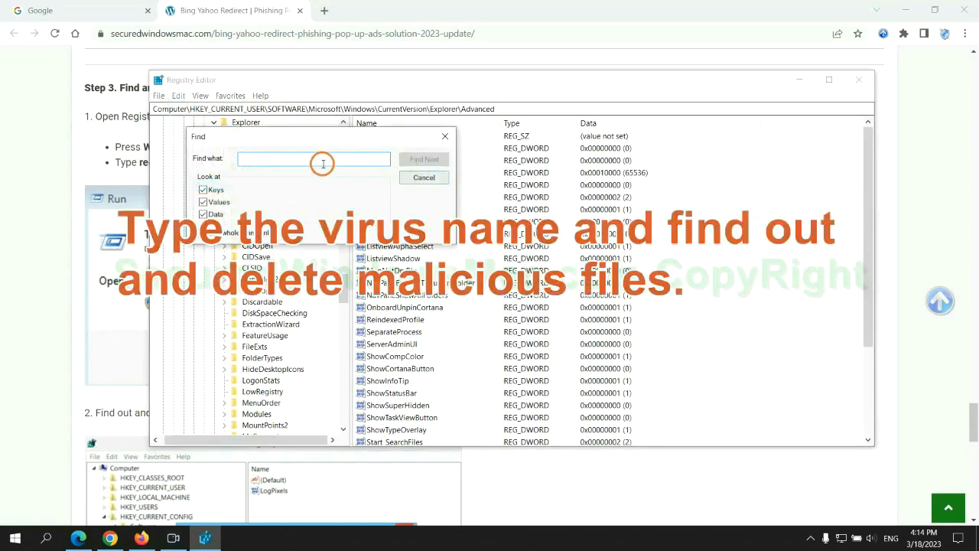
pyautogui.write('Apps')
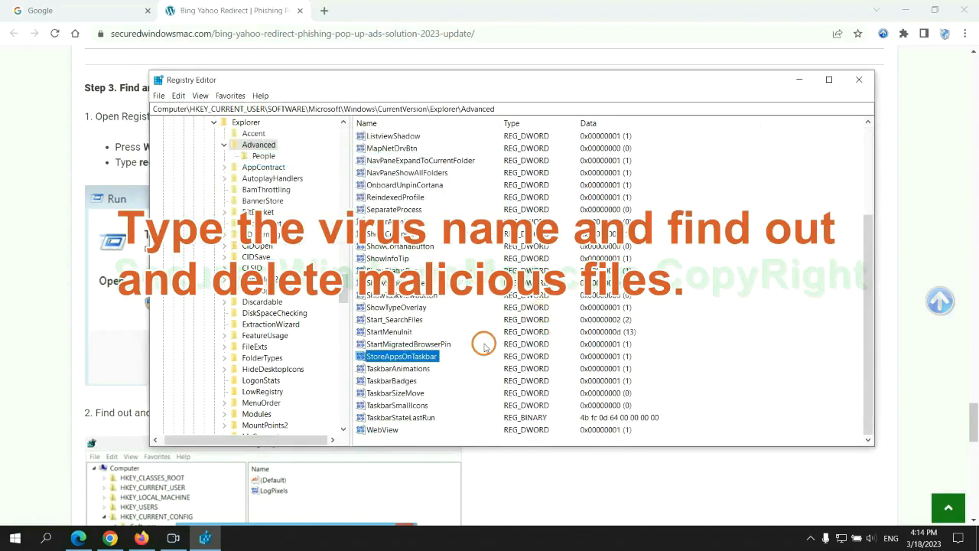
pyautogui.rightClick(401, 355)
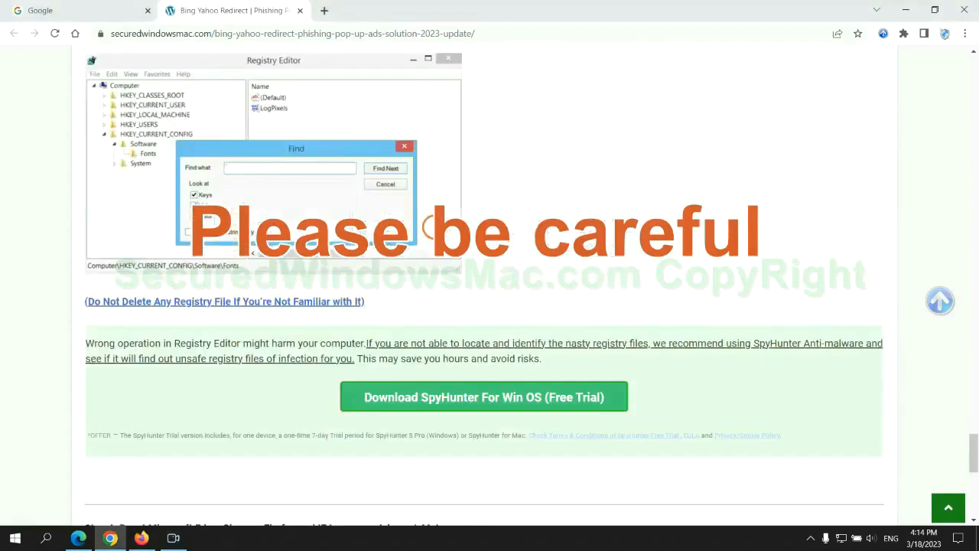
pyautogui.scroll(-3)
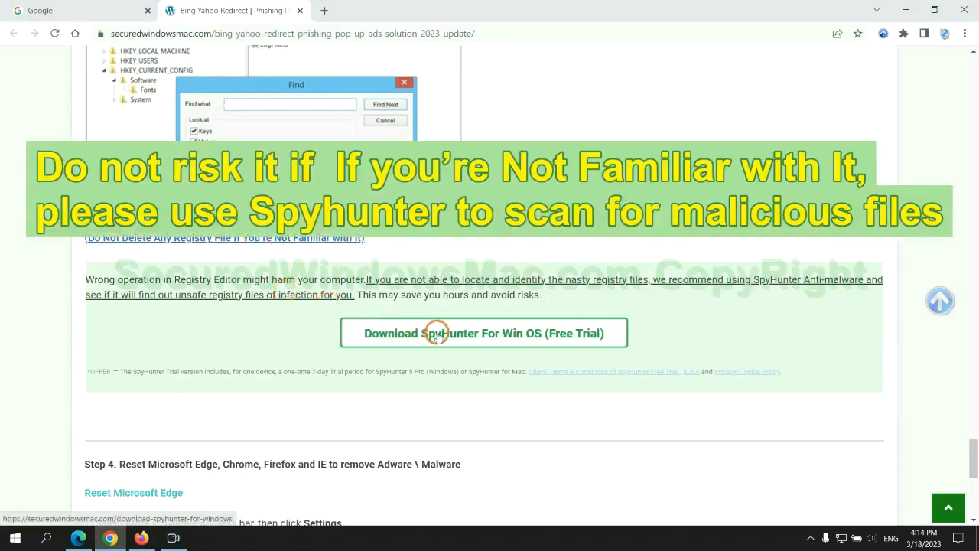
pyautogui.scroll(-3)
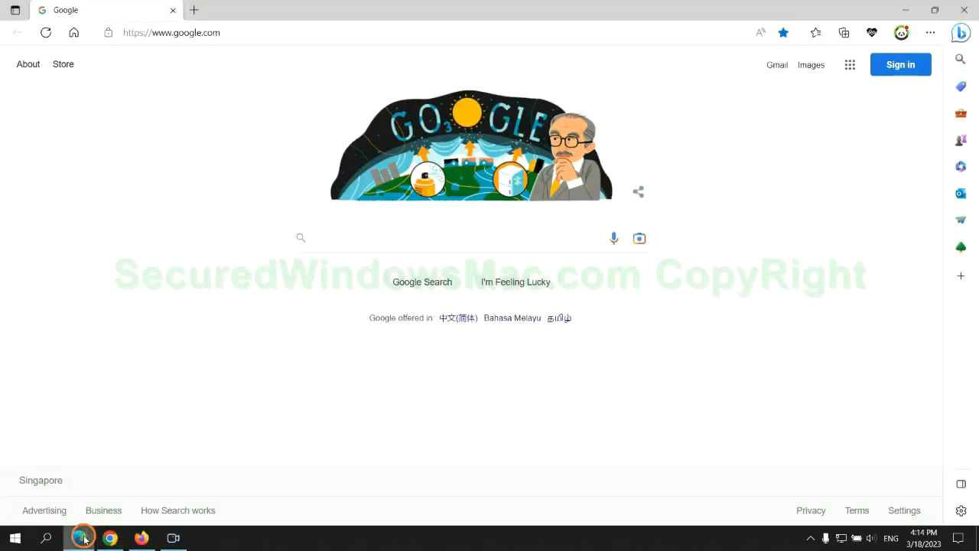
# Reach Edge's Clear browsing data dialog from Settings > Privacy with all-time data checked.
pyautogui.click(931, 34)
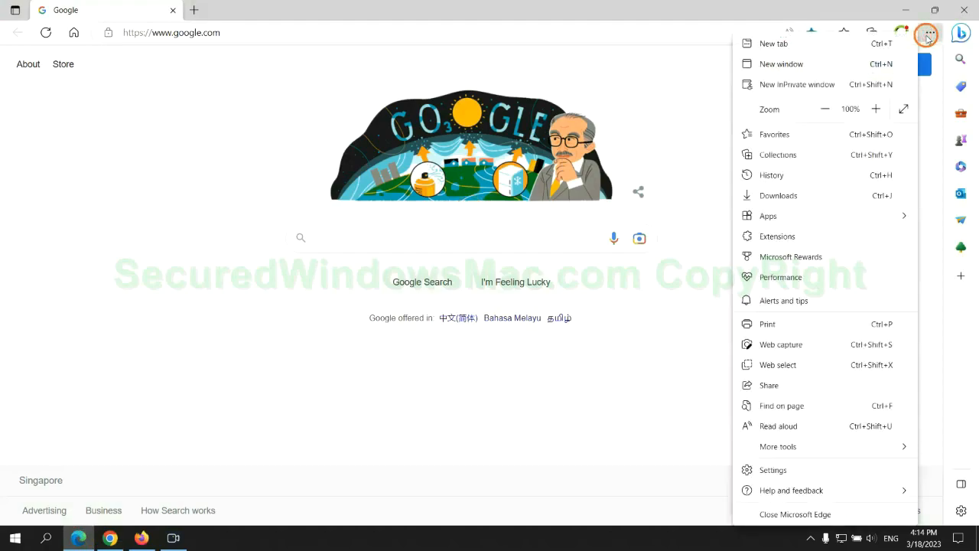
pyautogui.click(772, 469)
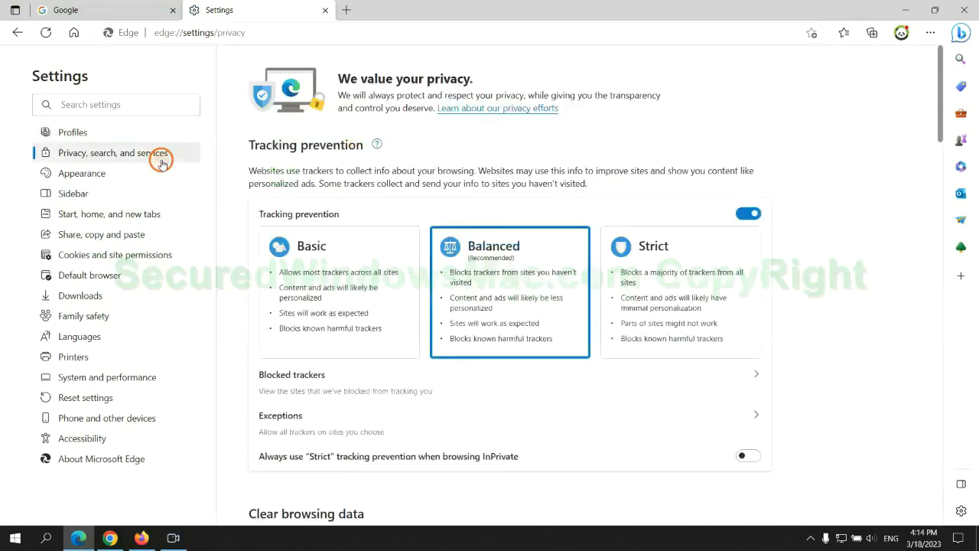
pyautogui.scroll(-3)
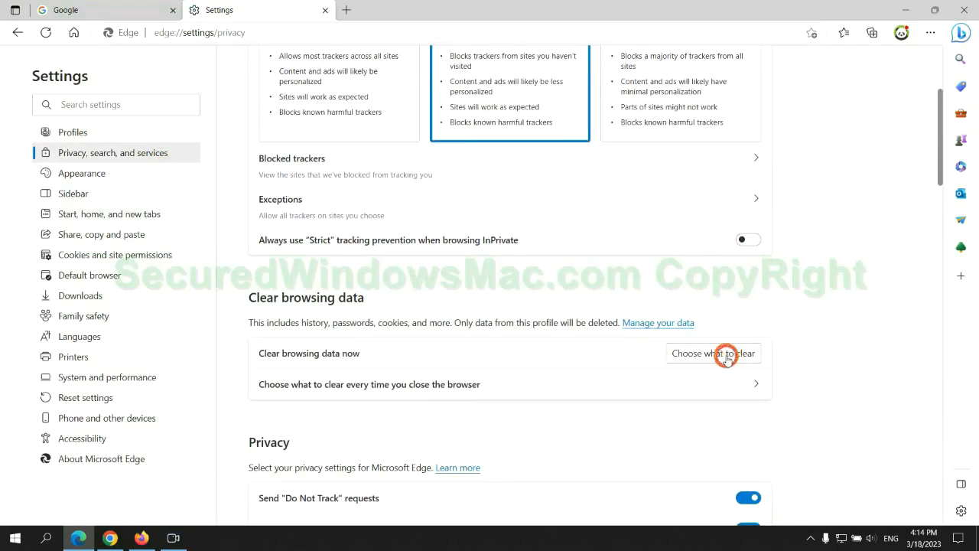
pyautogui.click(713, 352)
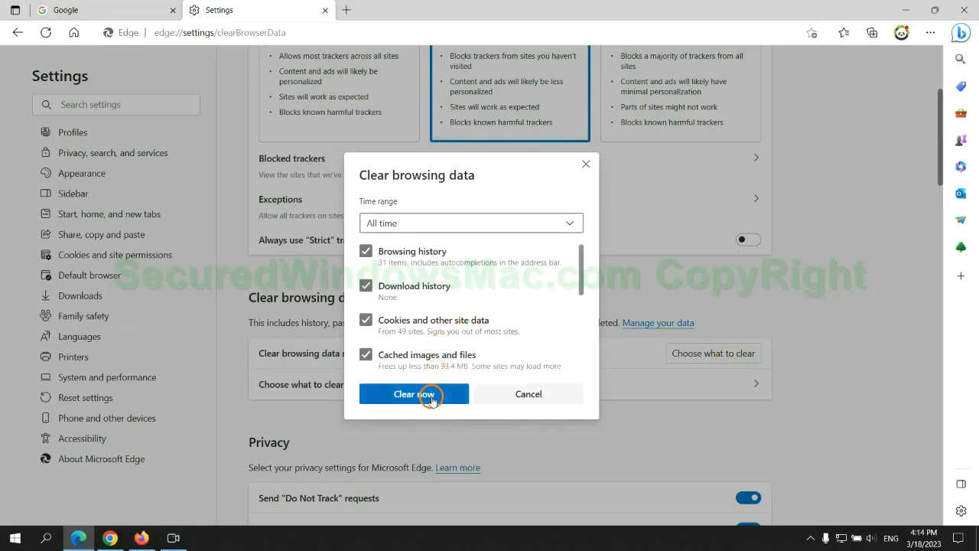
pyautogui.moveTo(159, 443)
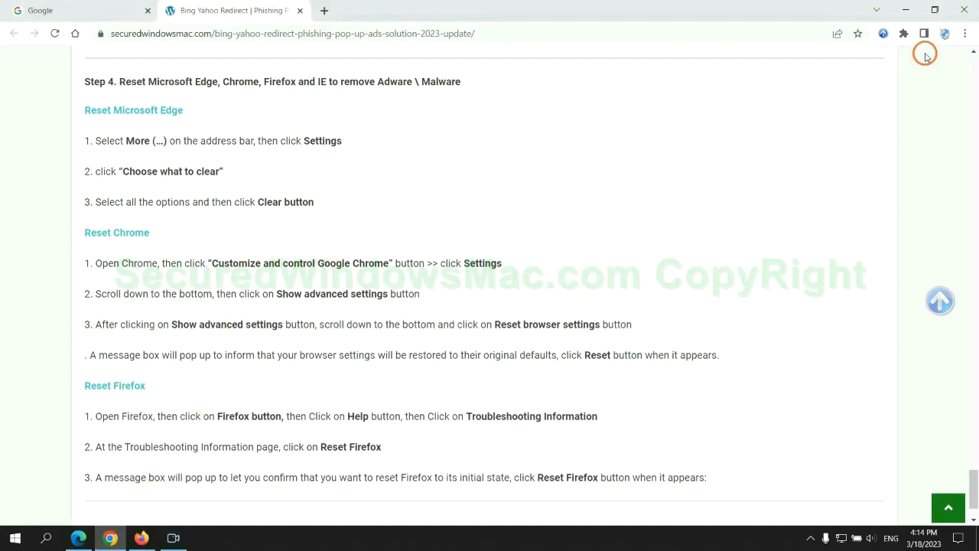
# Search Chrome settings for 'reset' and choose Restore settings to their original defaults.
pyautogui.click(964, 33)
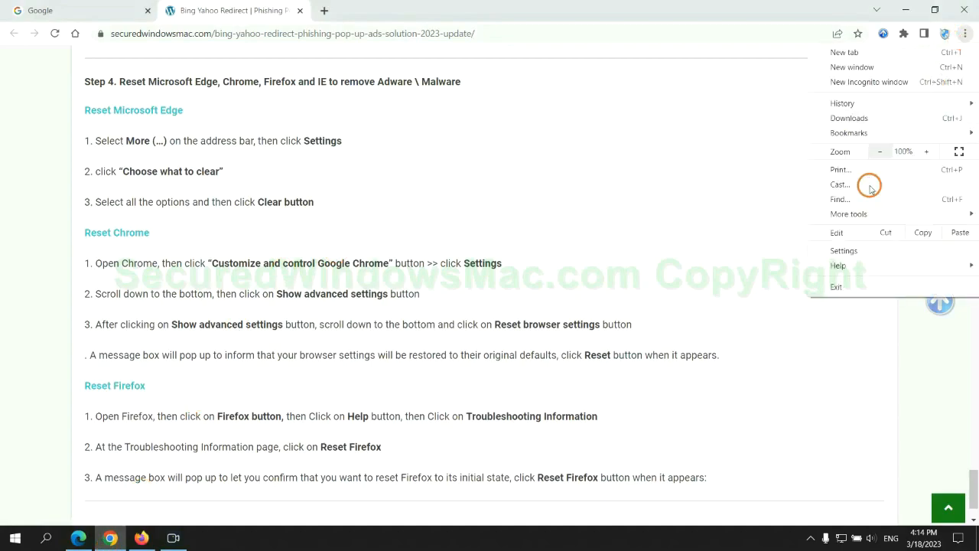
pyautogui.click(843, 251)
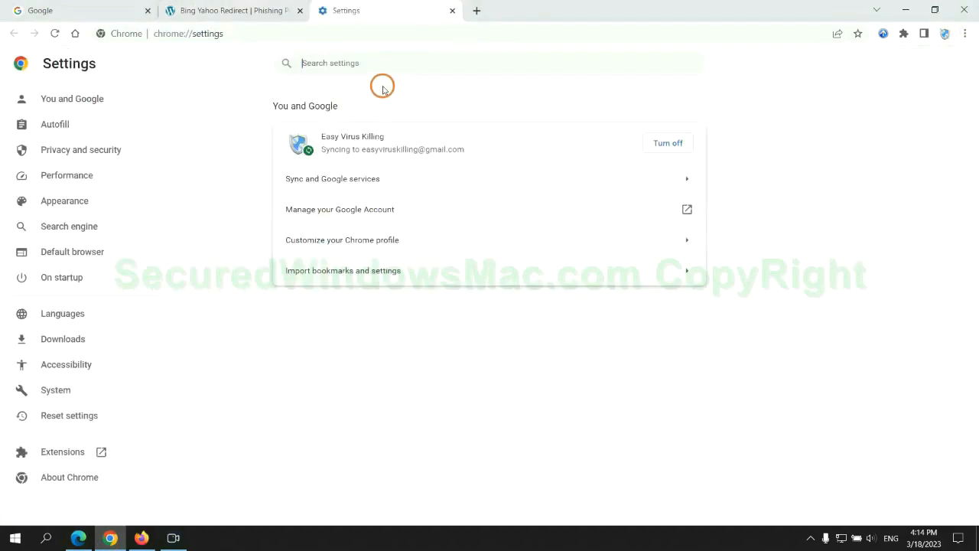
pyautogui.write('reset')
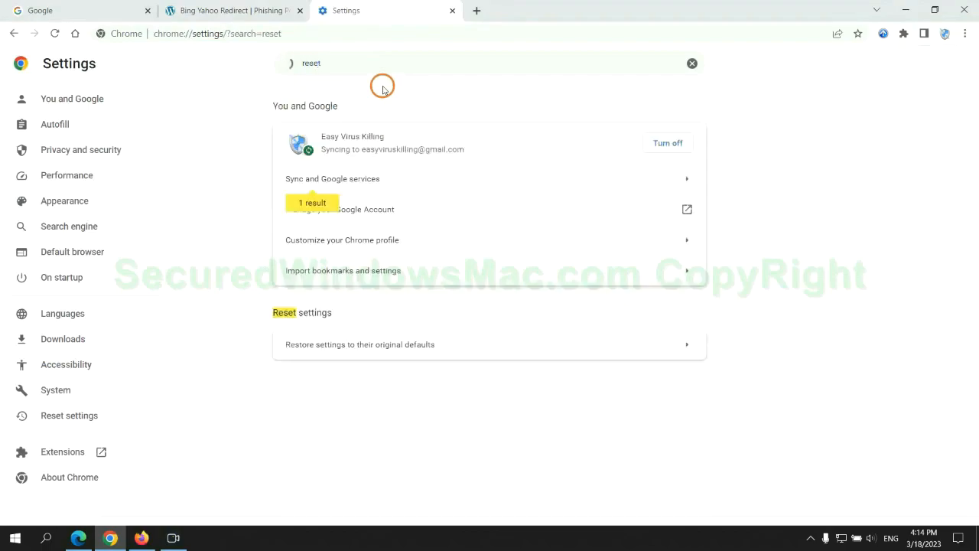
pyautogui.click(360, 344)
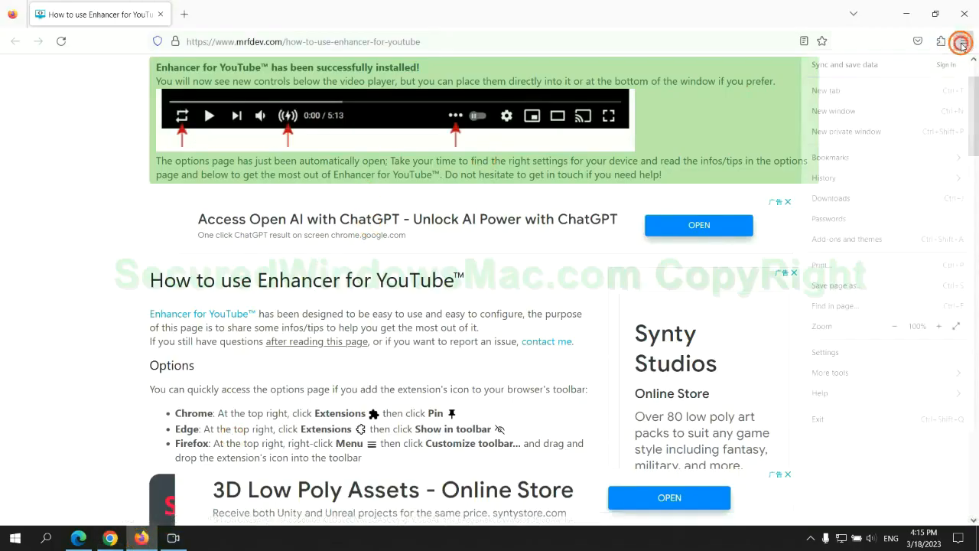
# Refresh Firefox from Help > Troubleshooting Information, then highlight the guide's closing note.
pyautogui.click(829, 392)
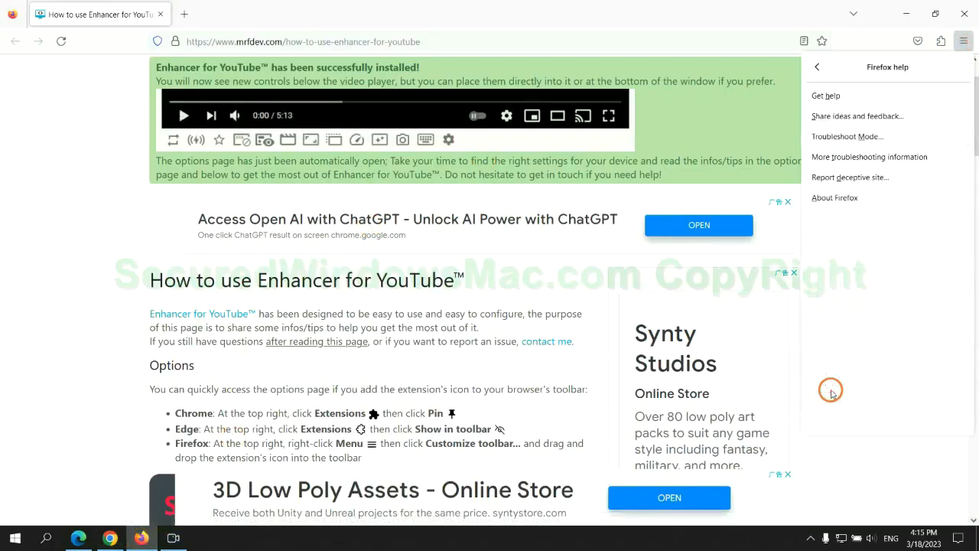
pyautogui.click(870, 157)
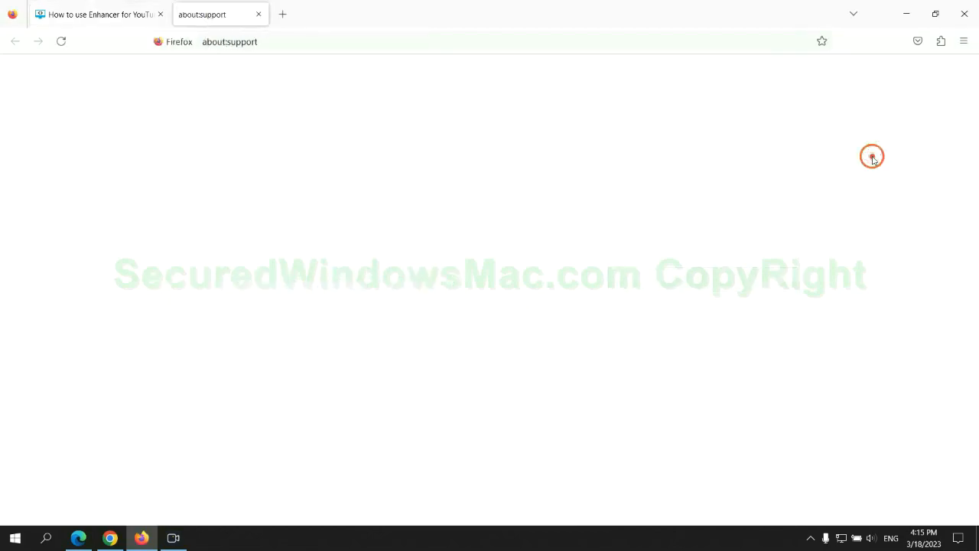
pyautogui.click(704, 147)
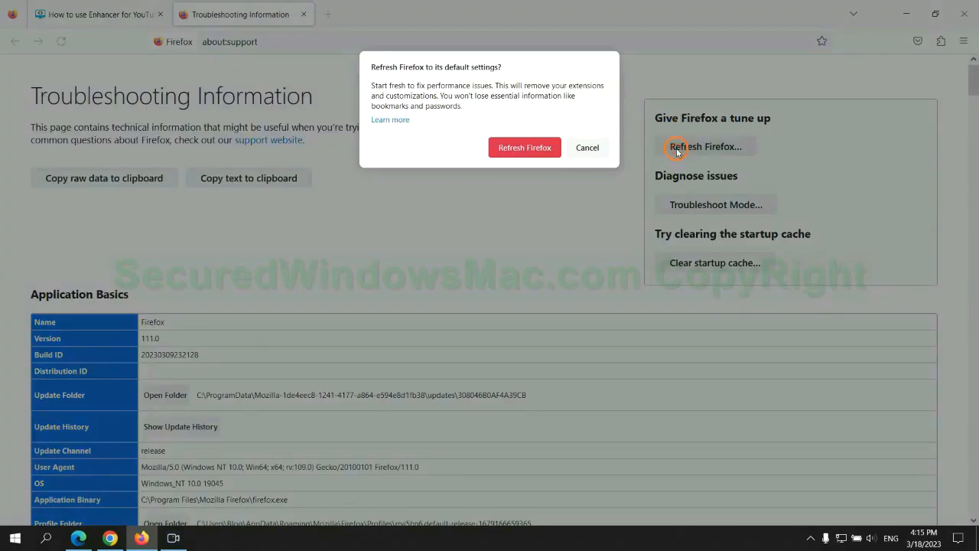
pyautogui.moveTo(419, 227)
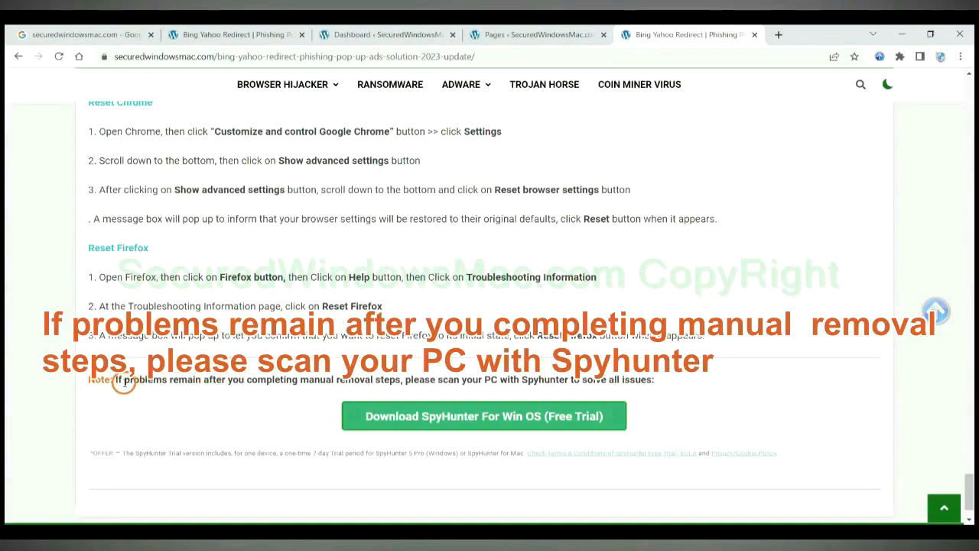
pyautogui.moveTo(115, 380); pyautogui.dragTo(229, 379)
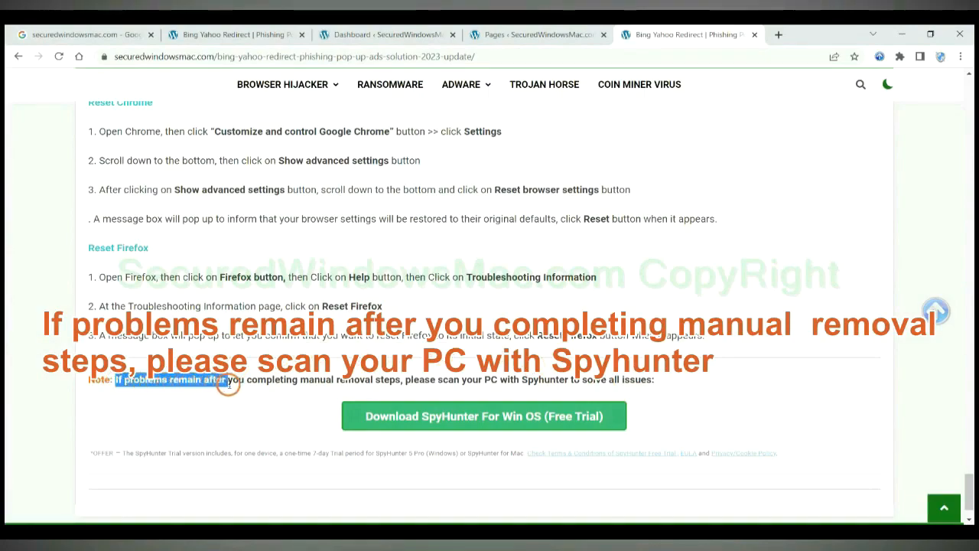